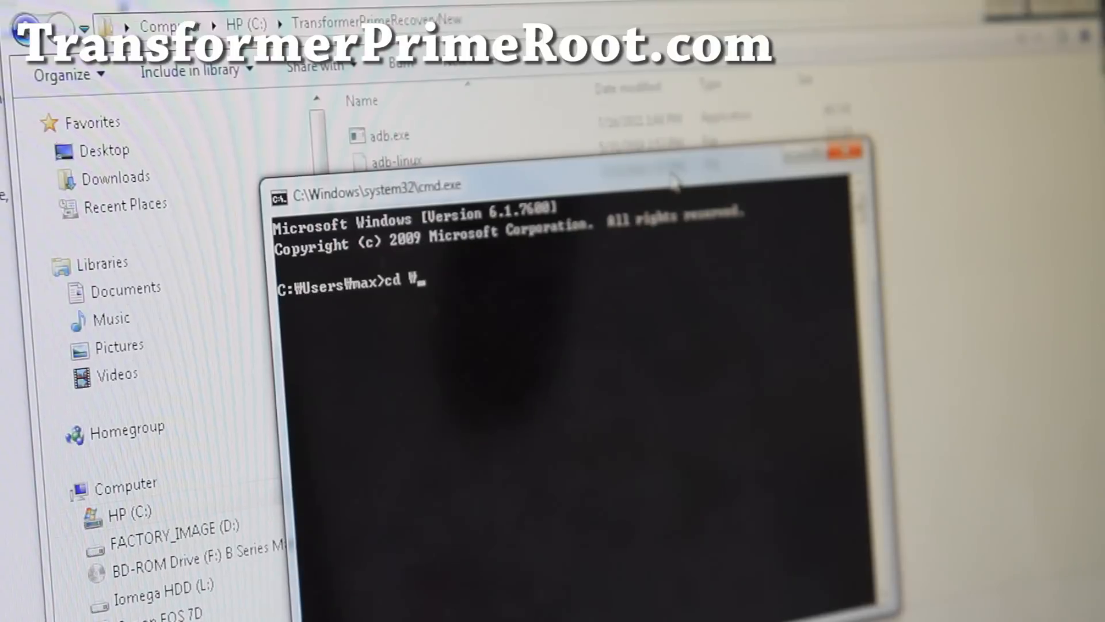
Step: Change the working directory to C:\TransformerPrimeRecoveryNew with cd
type("TransformerPrimeRecovery\\New")
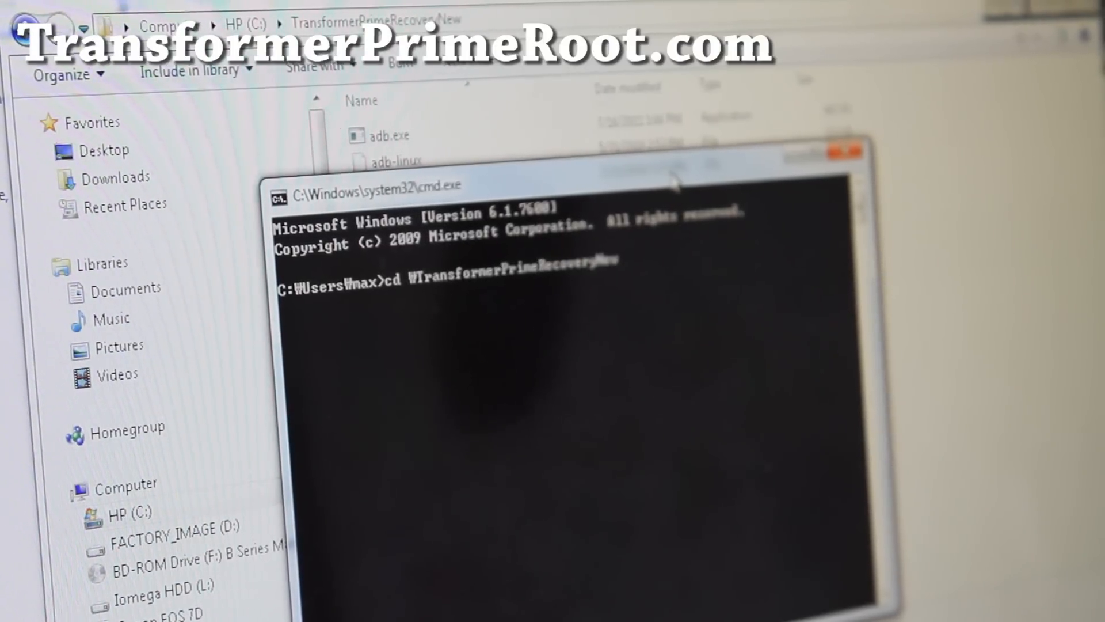
key("Enter")
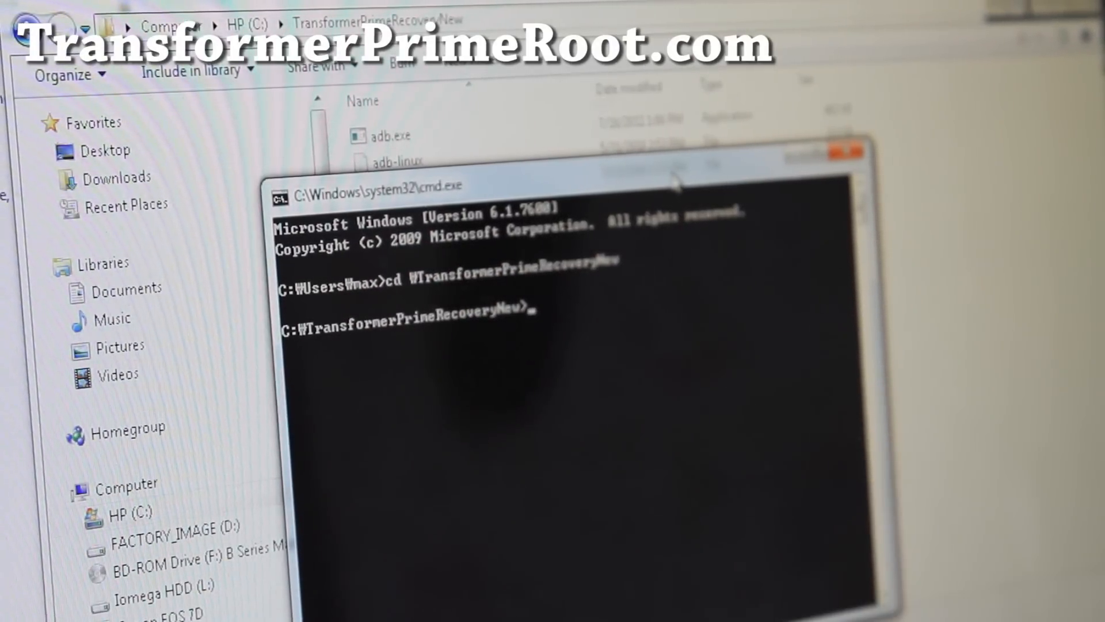
type("/")
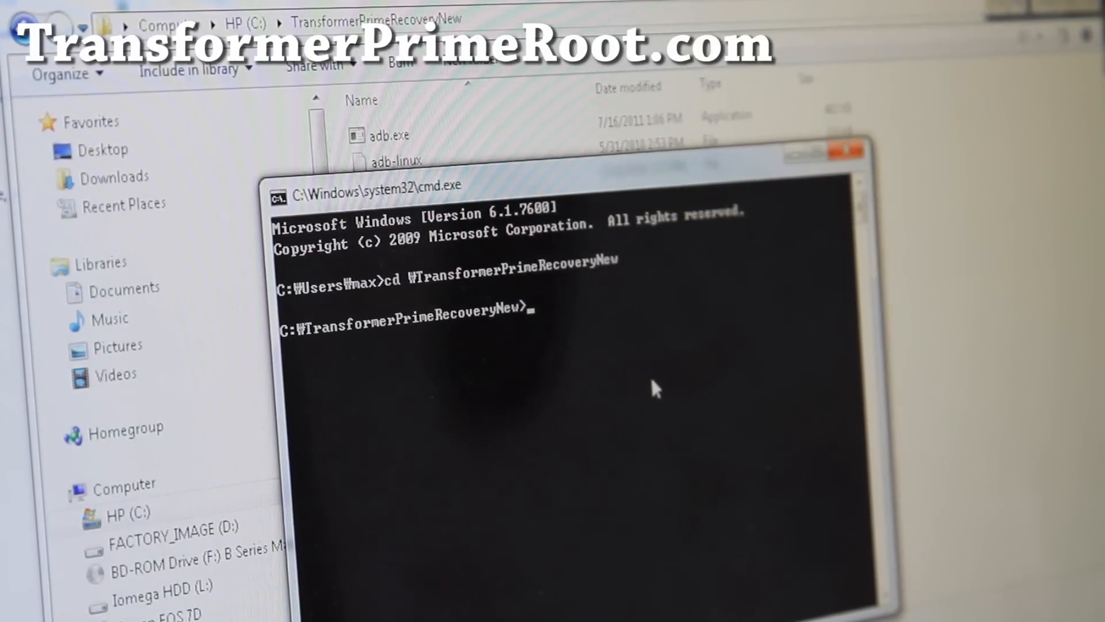
Step: Begin the command "fastboot -i 0x0b05 flash r" at the recovery-folder prompt
type("fsat")
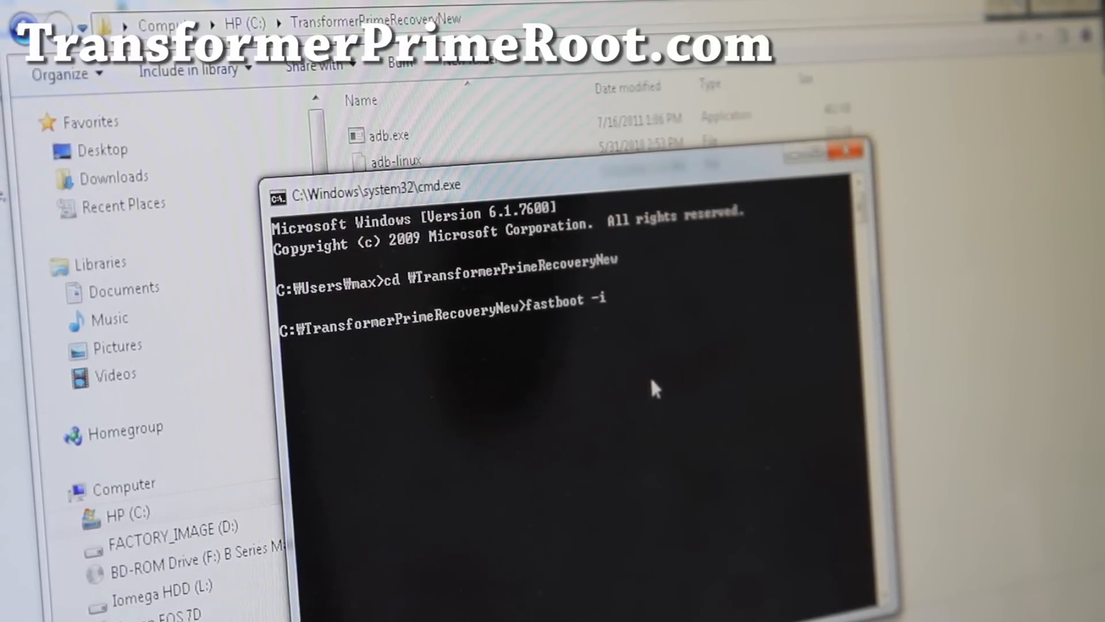
type("0")
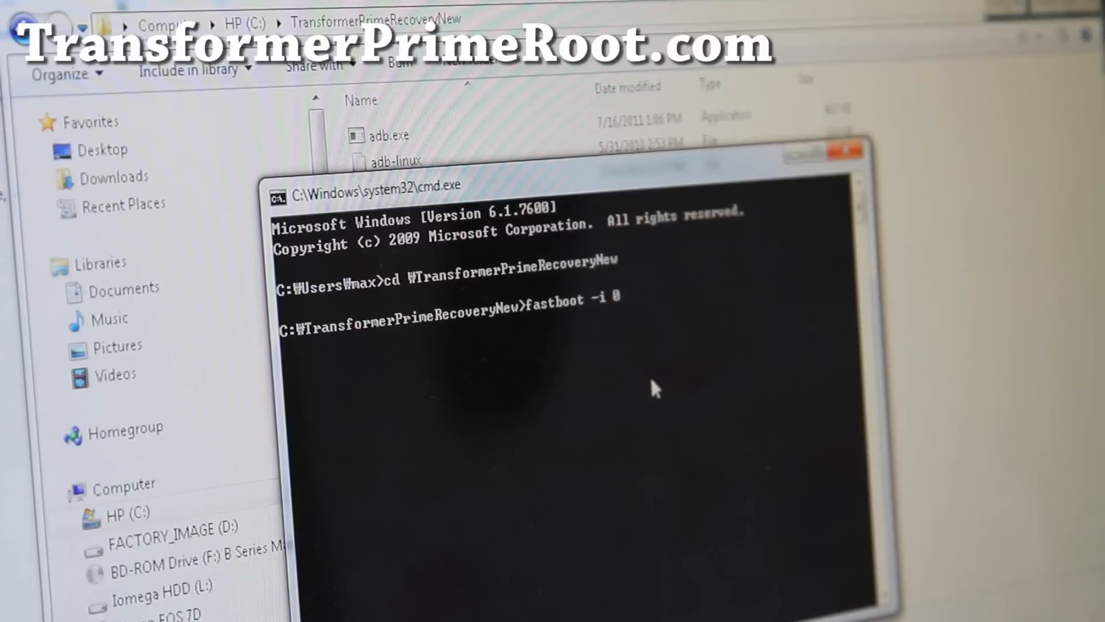
type("x")
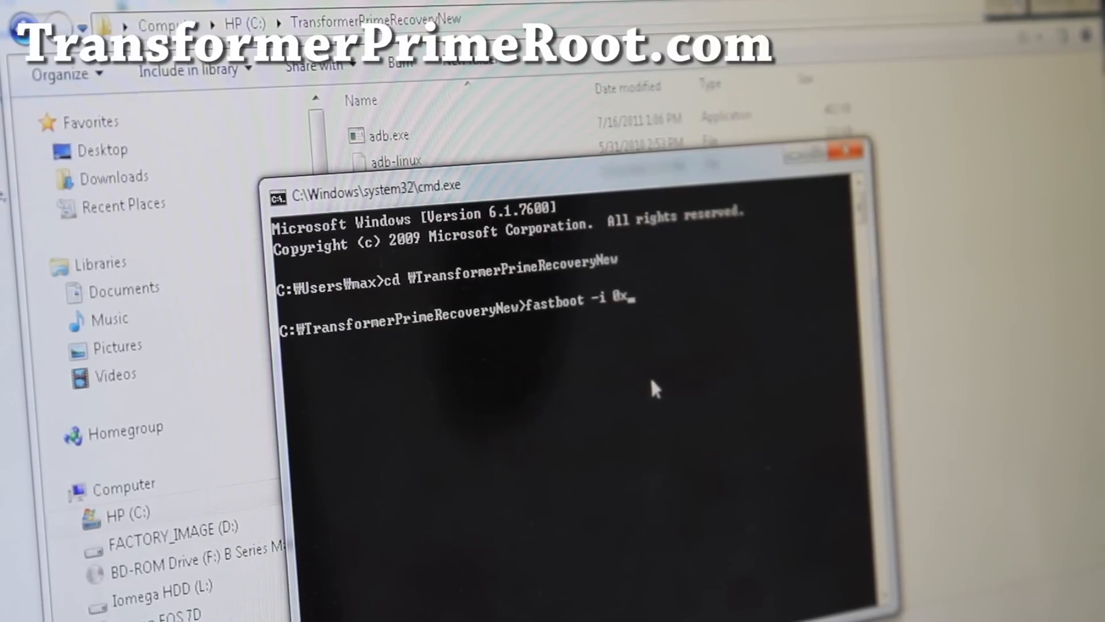
type("b05")
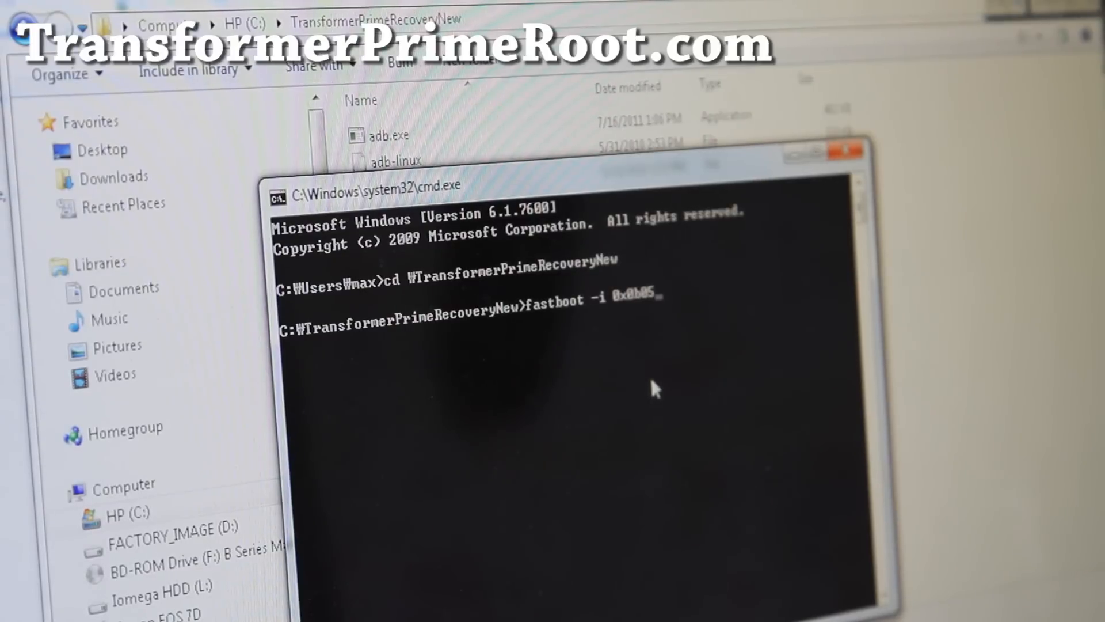
type("flash r")
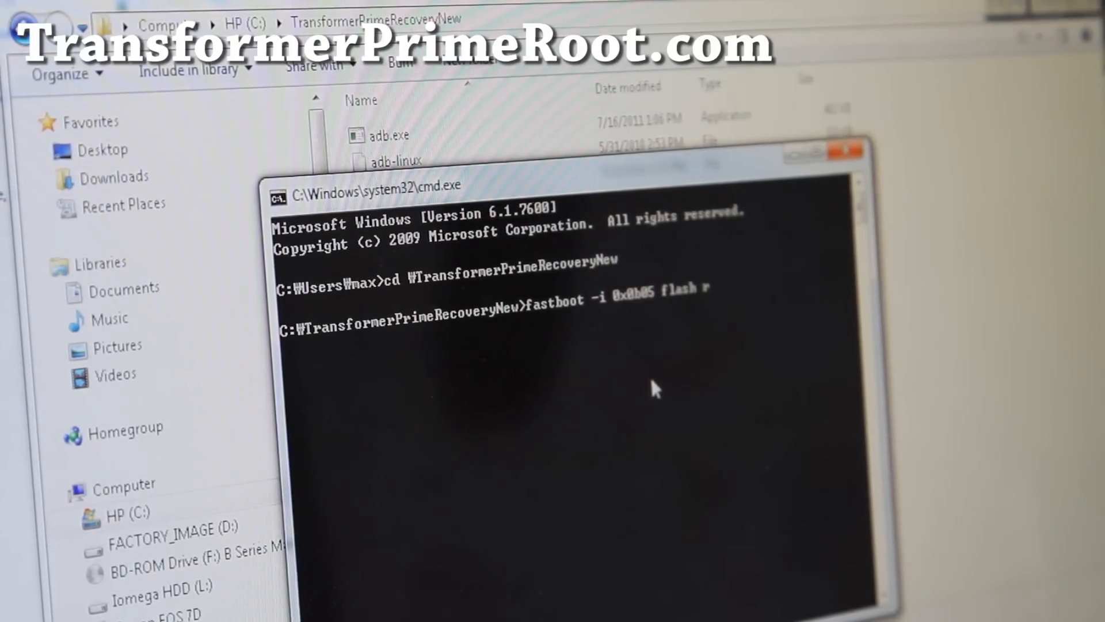